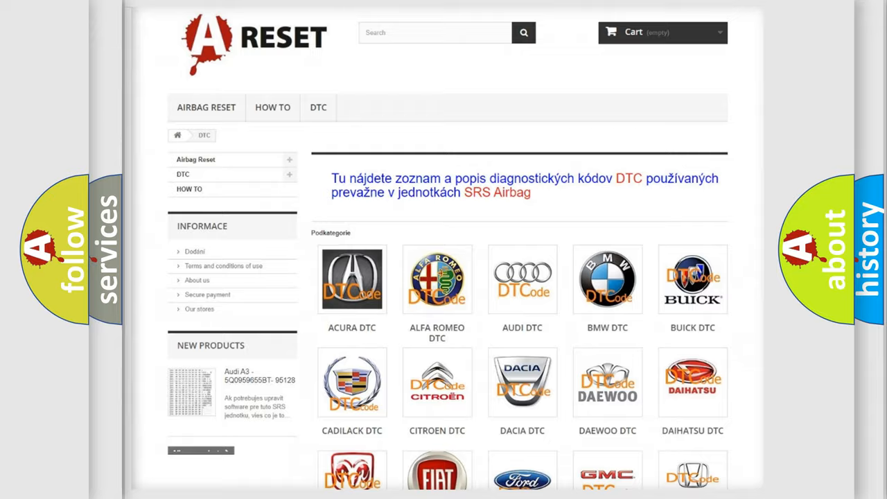
scroll(down, 3)
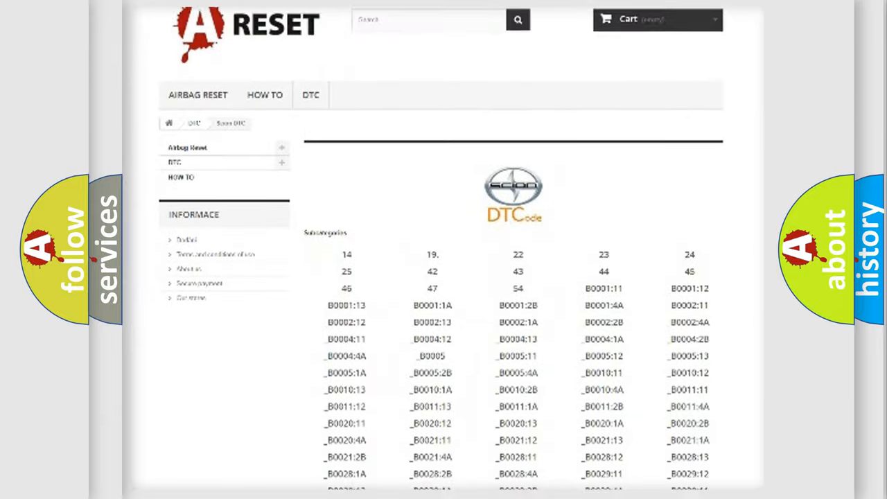
scroll(down, 3)
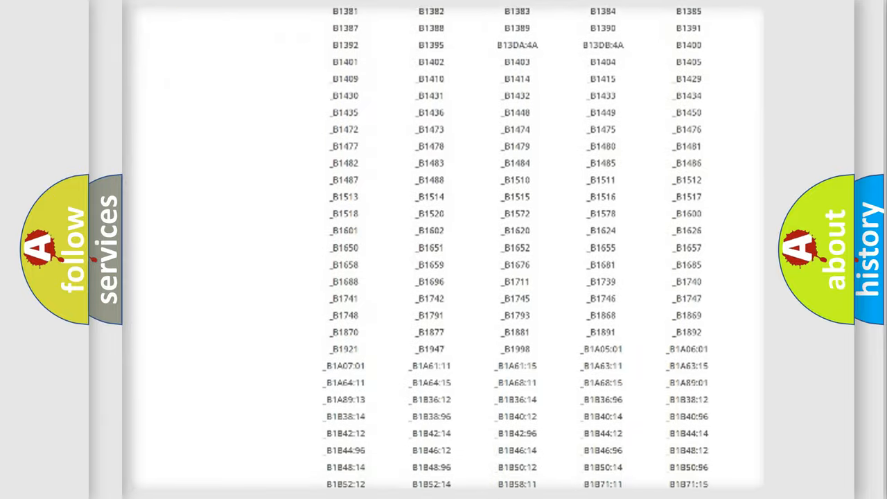